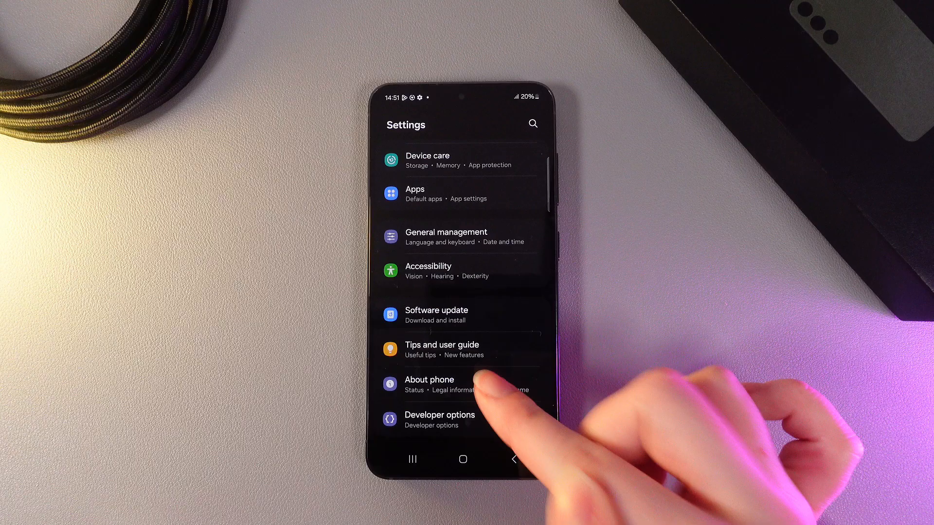
# Go to the About phone page listing the device's details
pyautogui.click(429, 384)
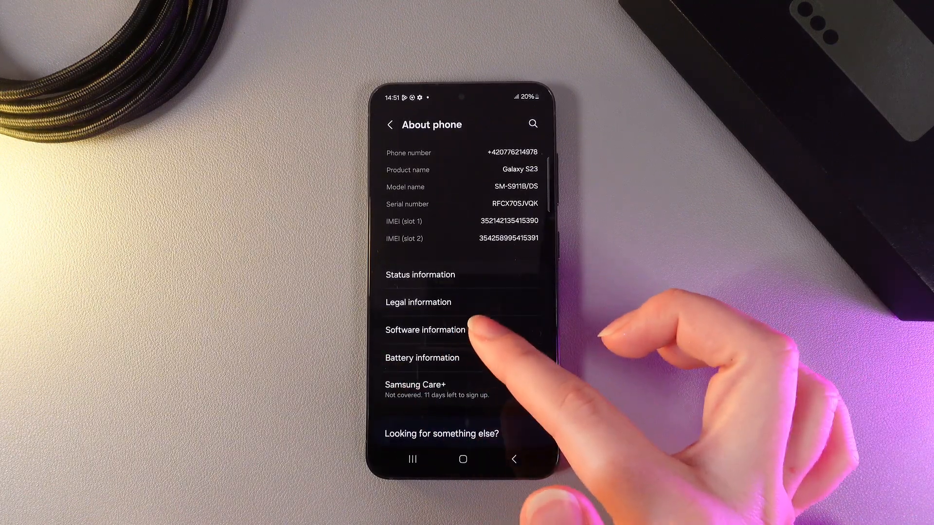
# View Software information, then return to the main Settings list with Developer options now listed
pyautogui.click(424, 330)
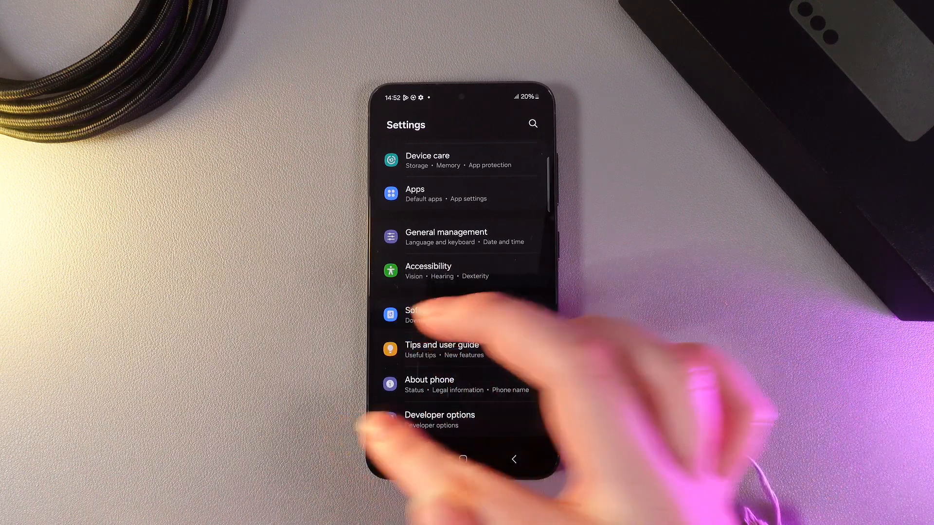
# Enter Developer options and switch on Show refresh rate for an on-screen counter
pyautogui.click(439, 419)
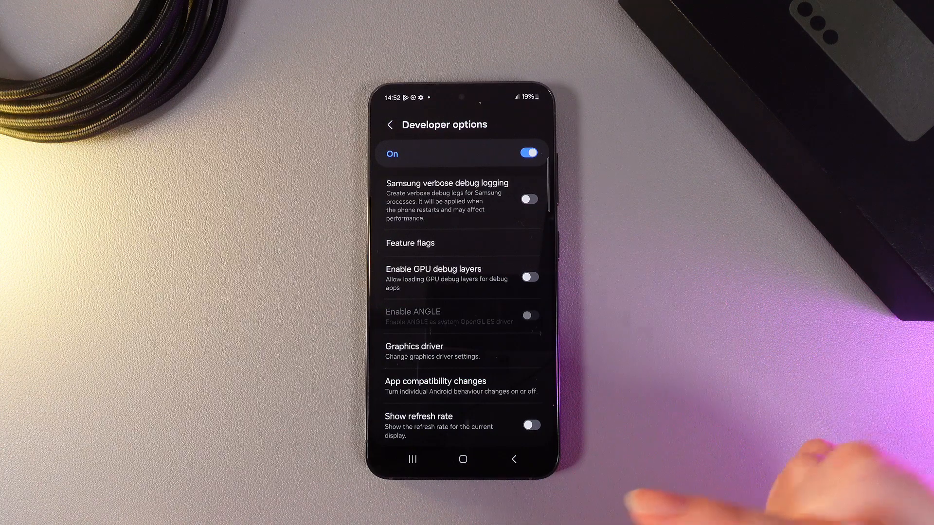
pyautogui.click(530, 426)
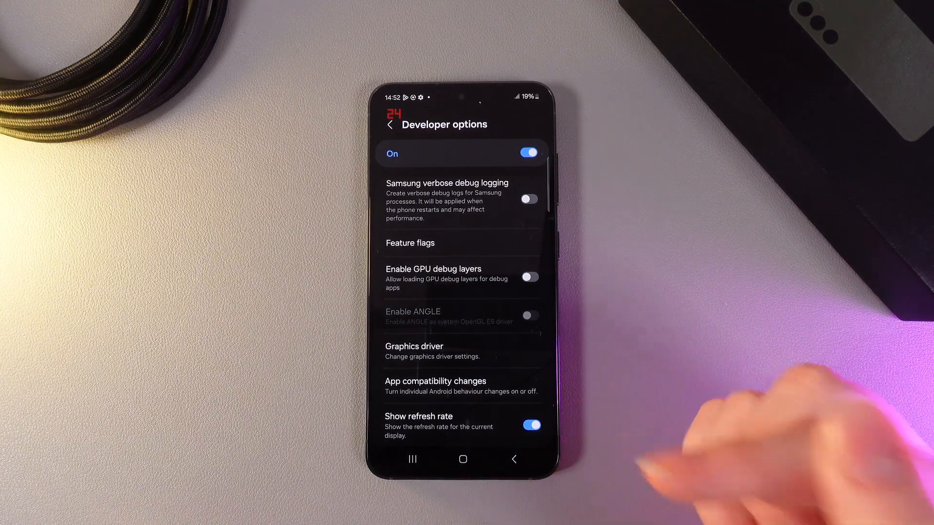